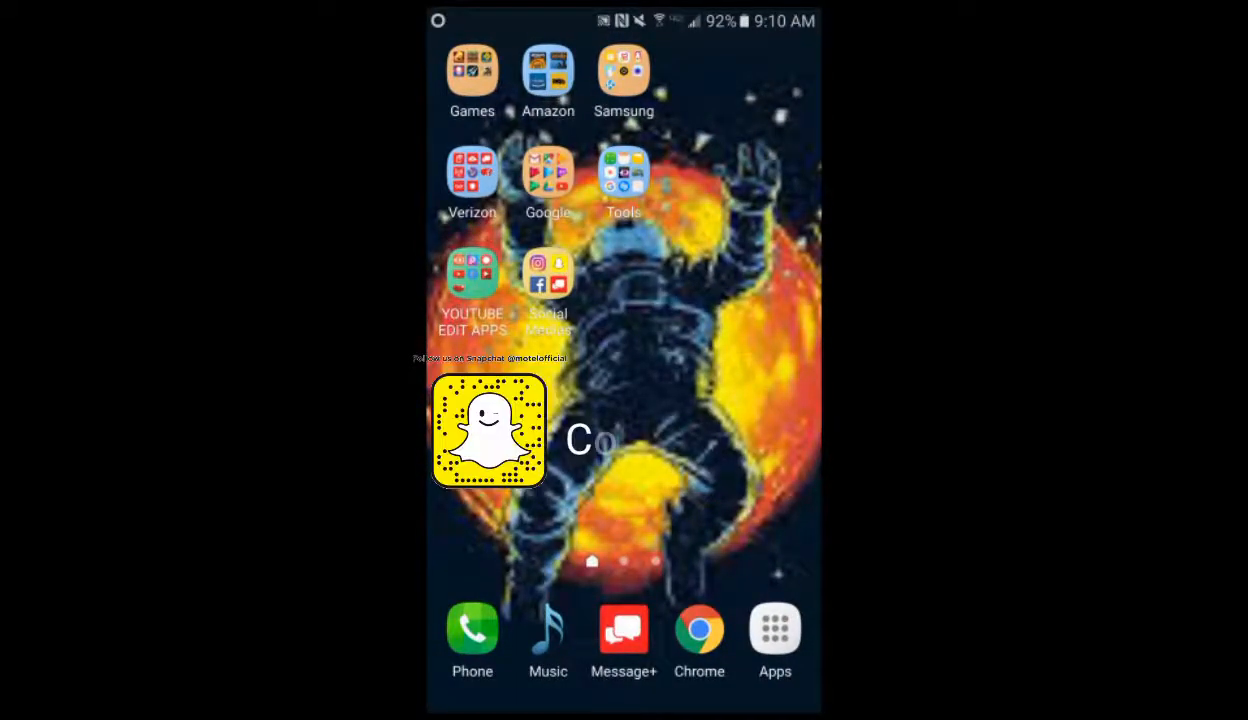
- Launch YouTube from the home screen and go to the 2MUCH4U channel's Account page
left_click(776, 628)
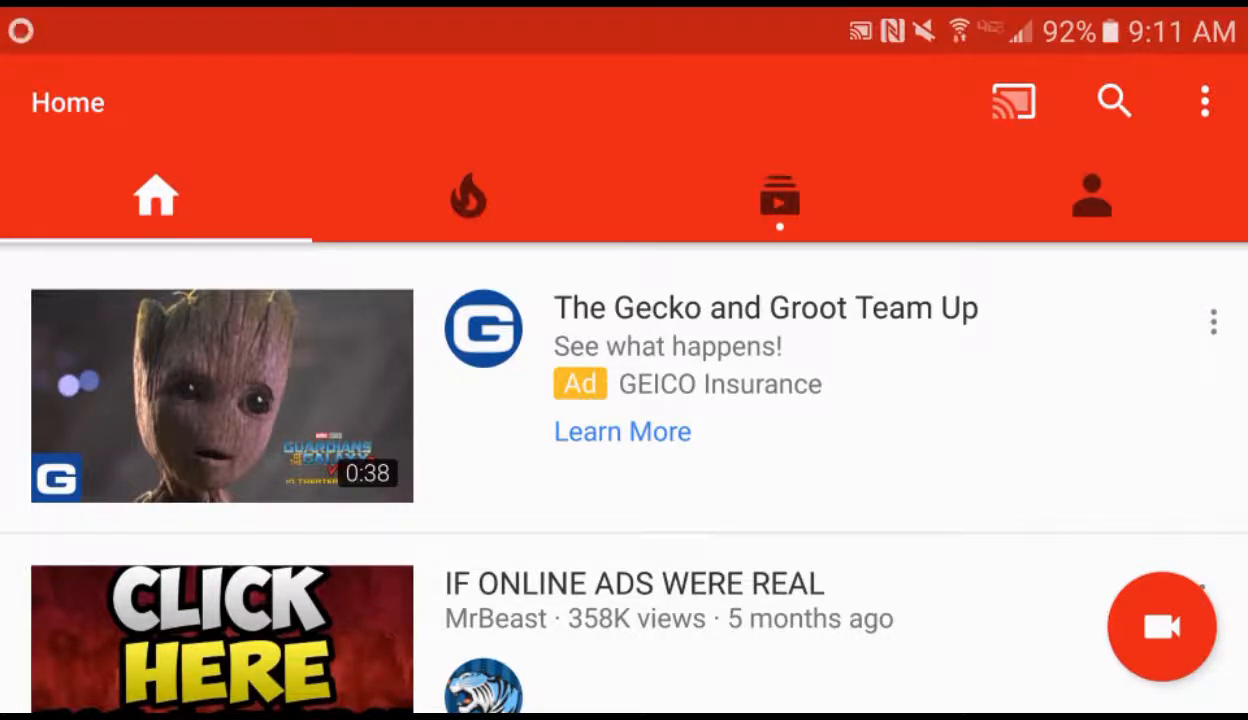
scroll("down", 3)
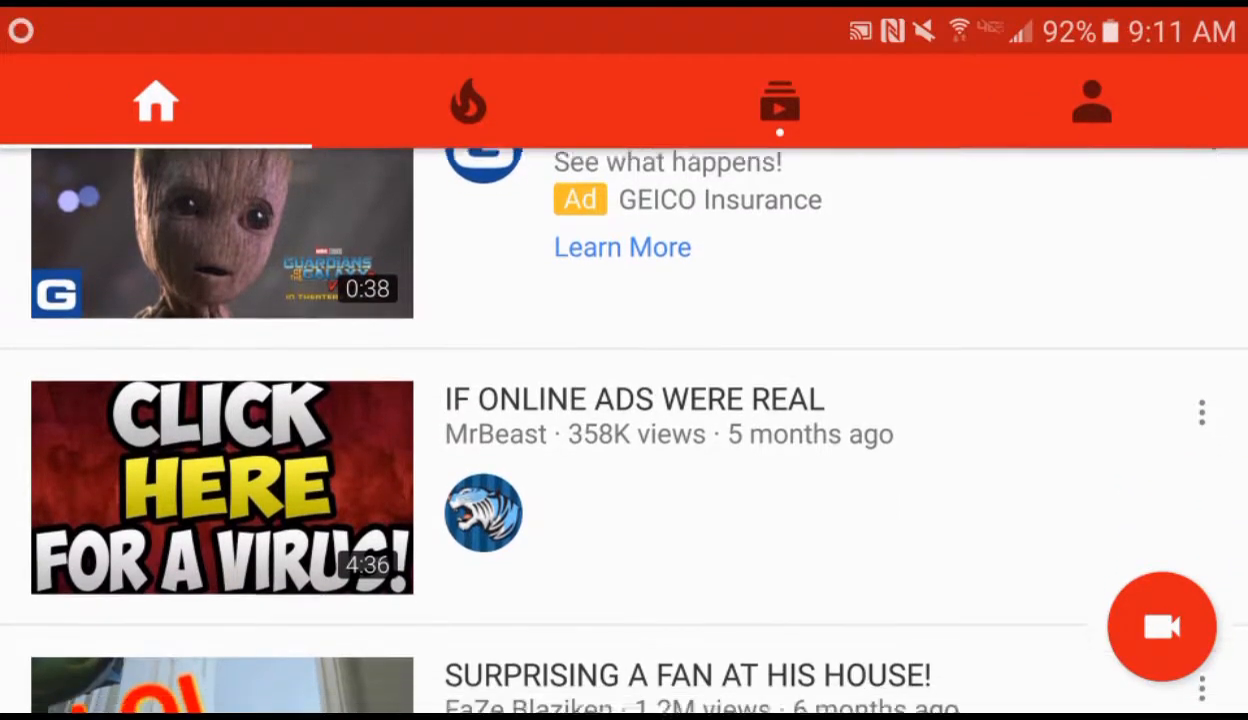
scroll("down", 3)
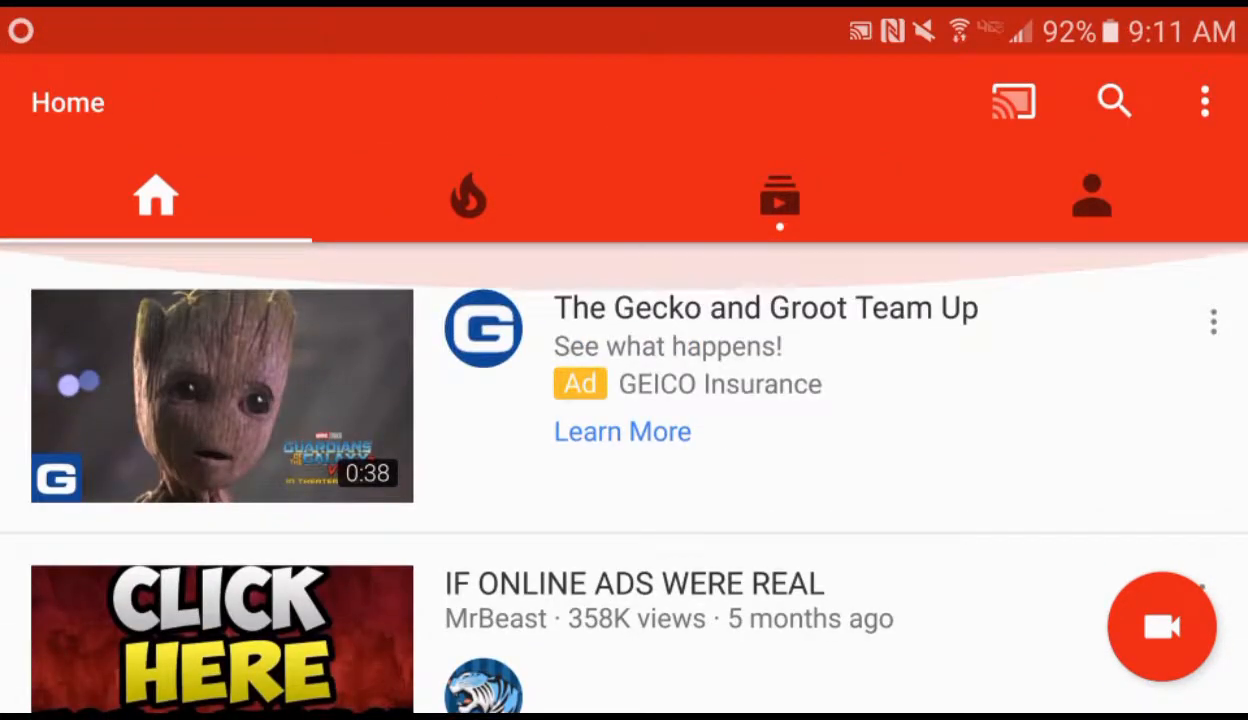
left_click(1092, 196)
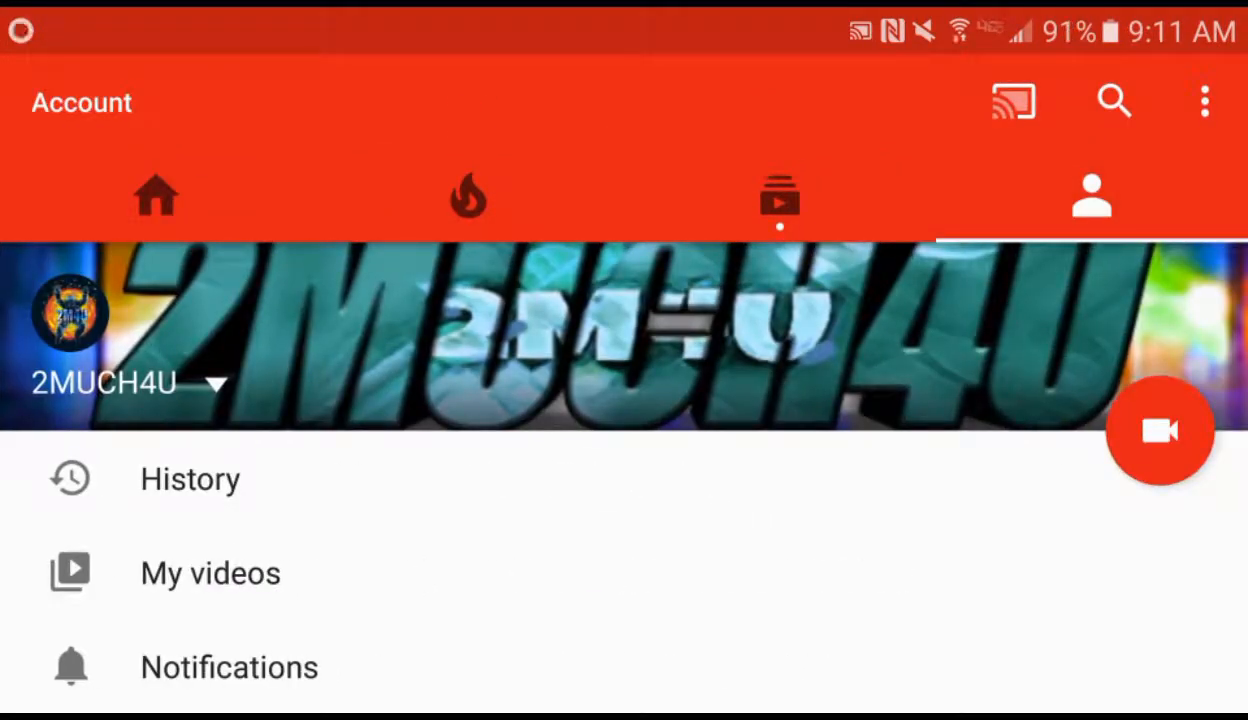
- Start a new upload and pick the intro clip from the phone's gallery
left_click(1160, 432)
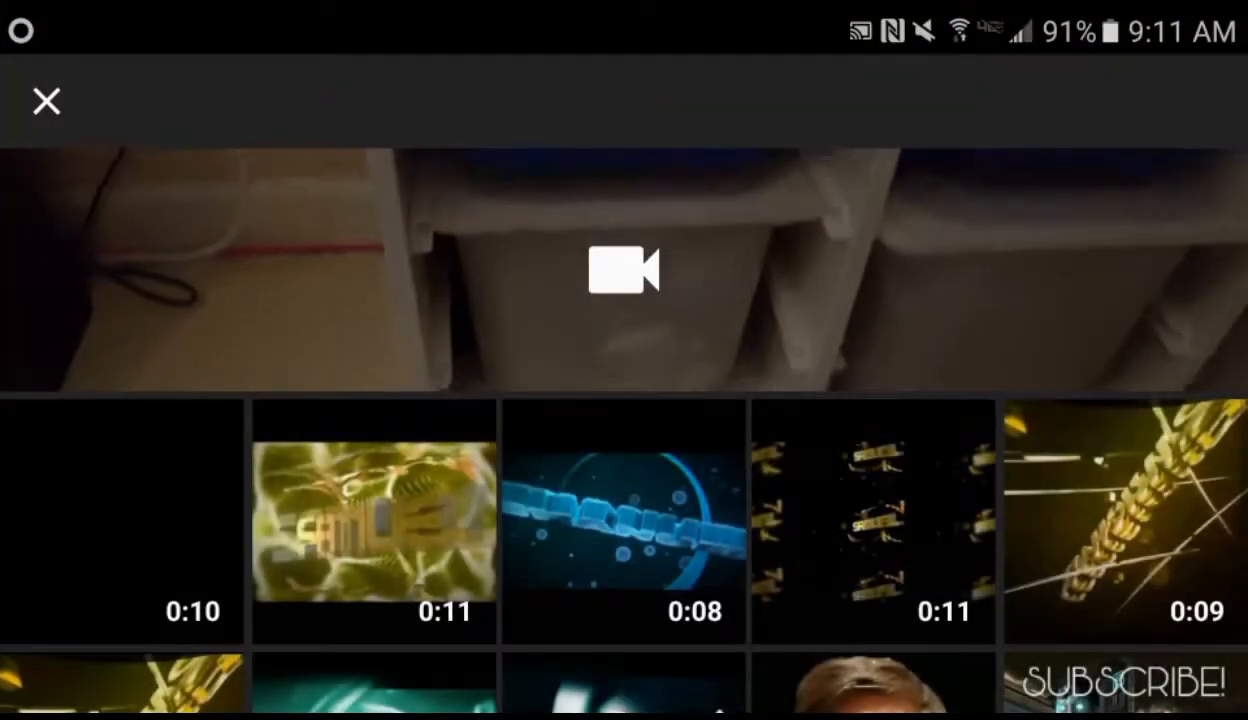
left_click(122, 520)
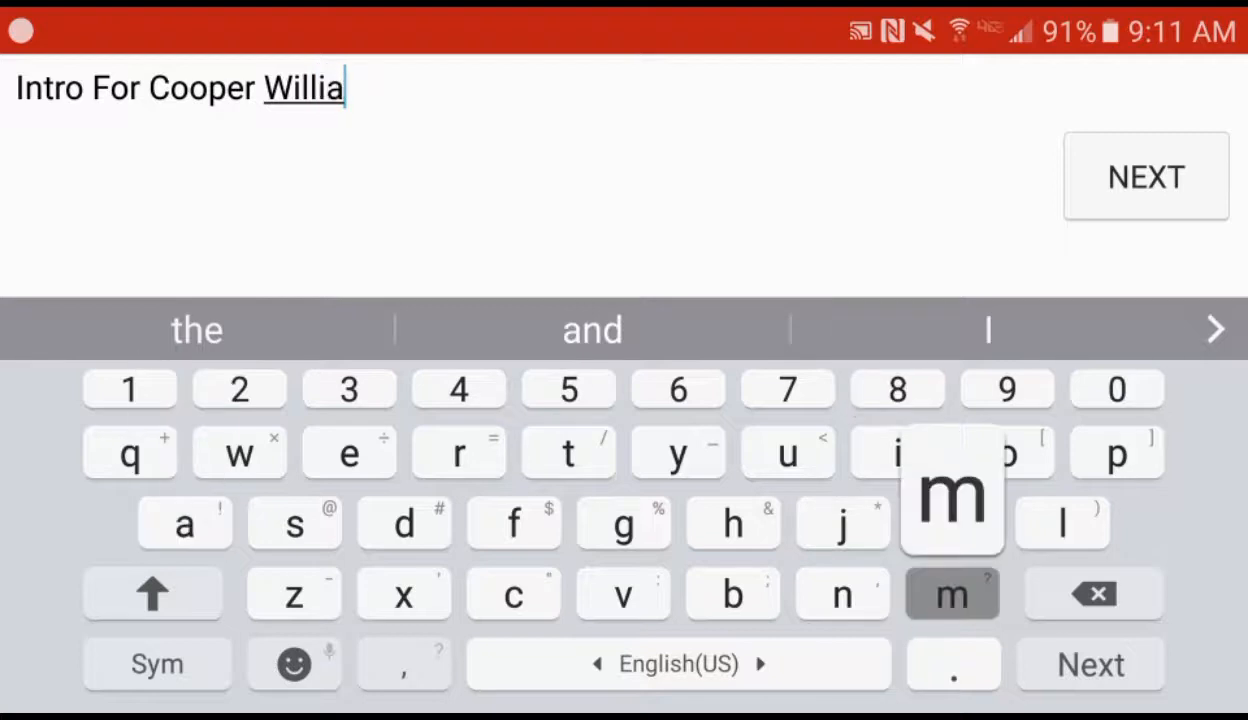
left_click(1144, 176)
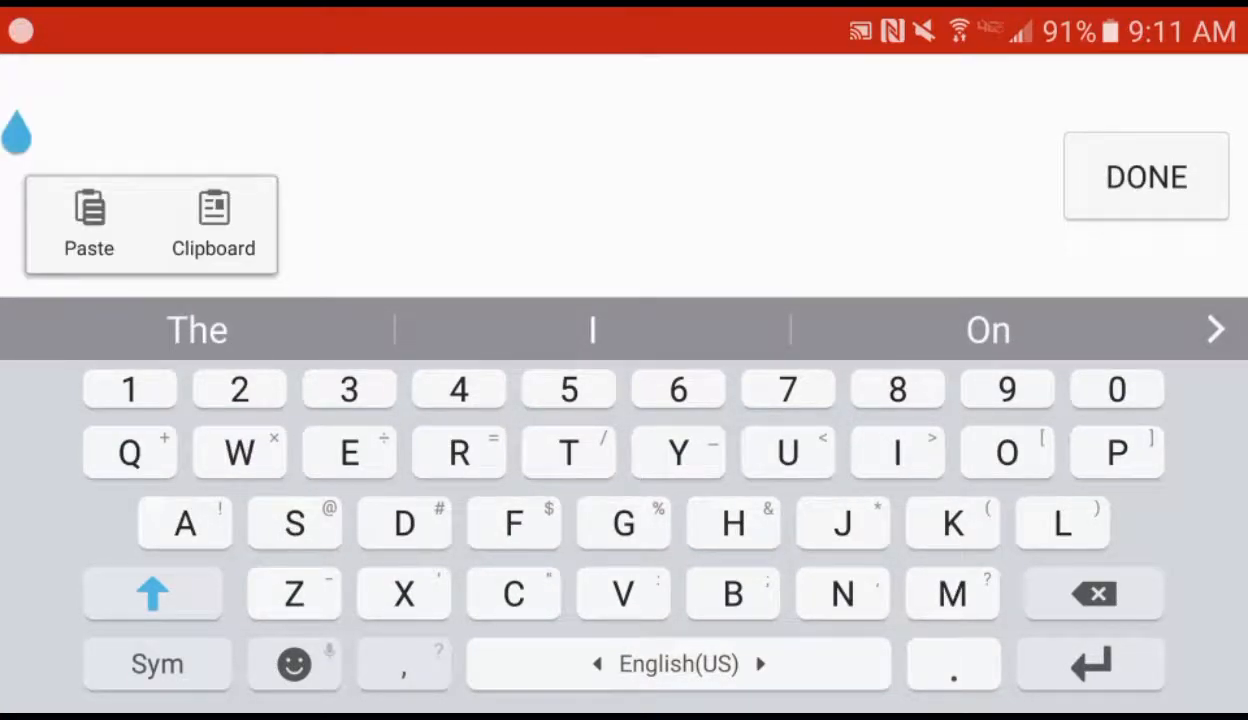
- Paste the saved clipboard text as the description about the re-edited intro and continue
left_click(212, 224)
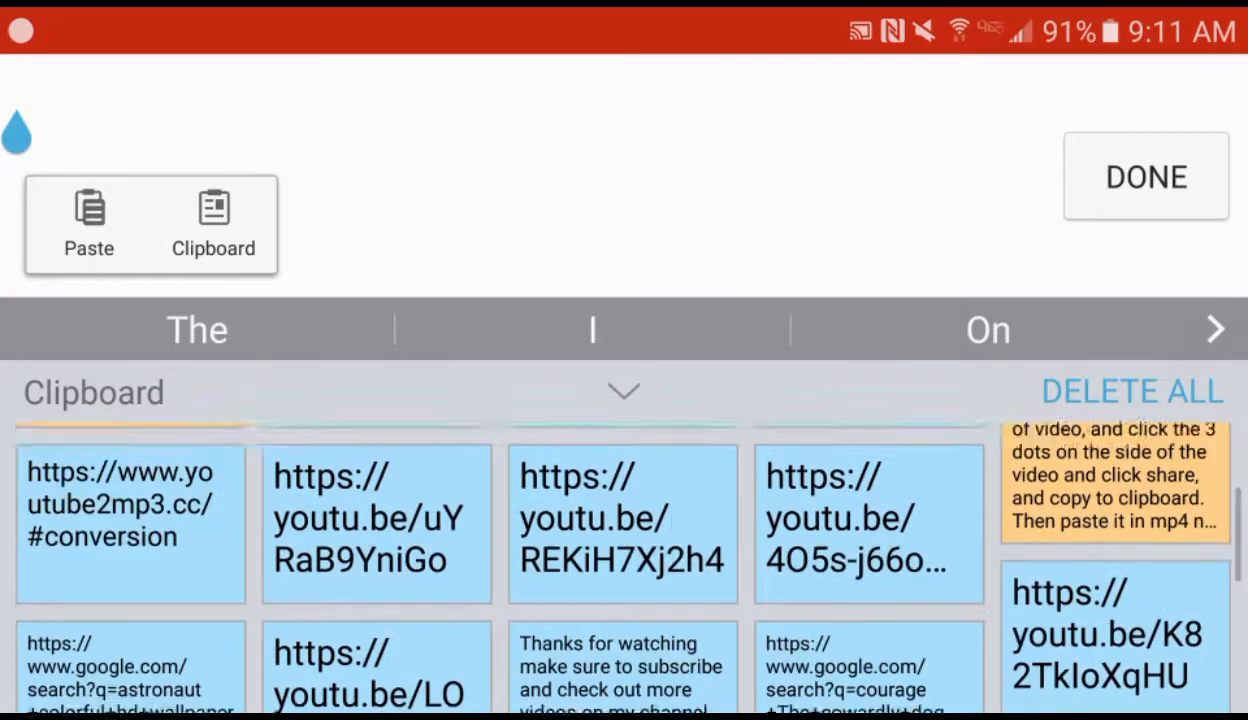
left_click(88, 224)
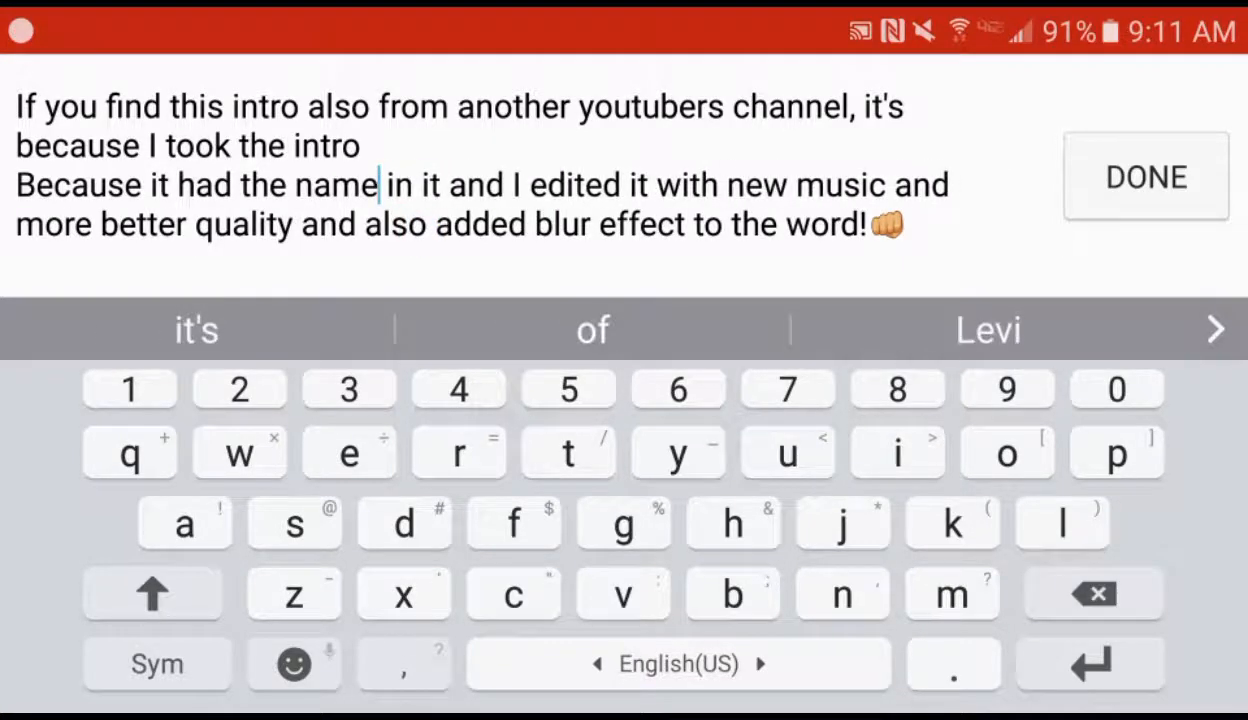
left_click(1144, 176)
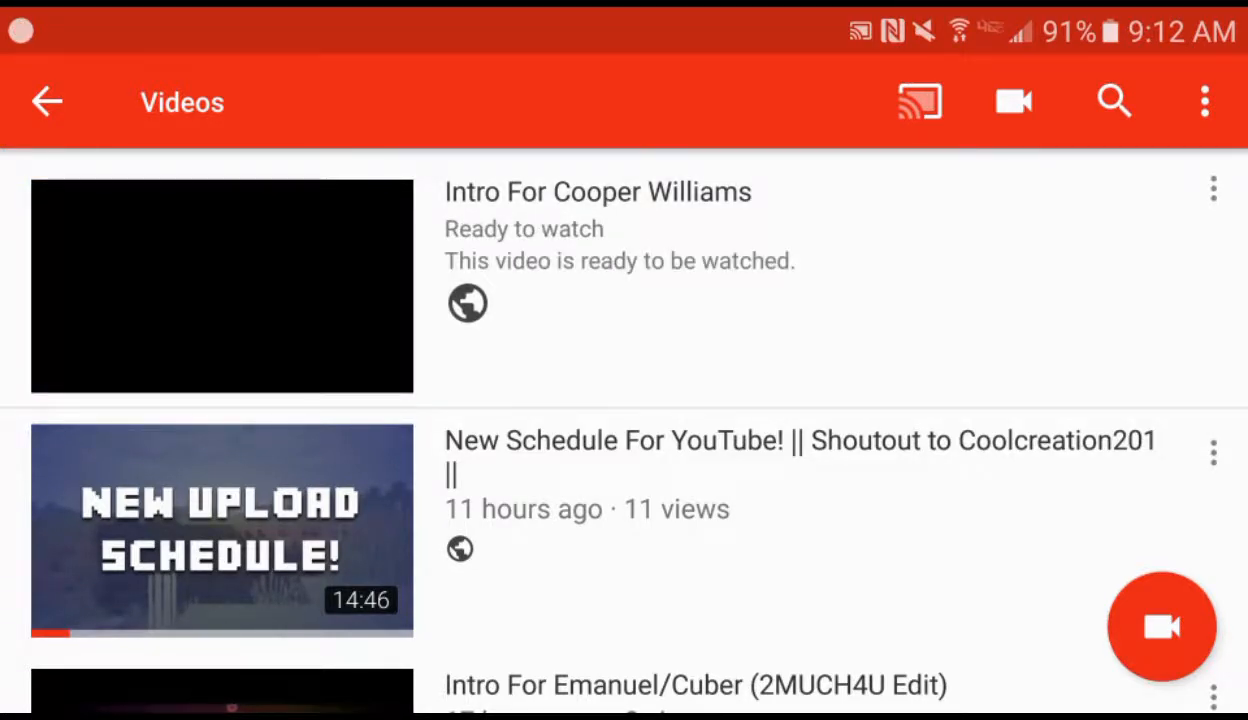
left_click(222, 288)
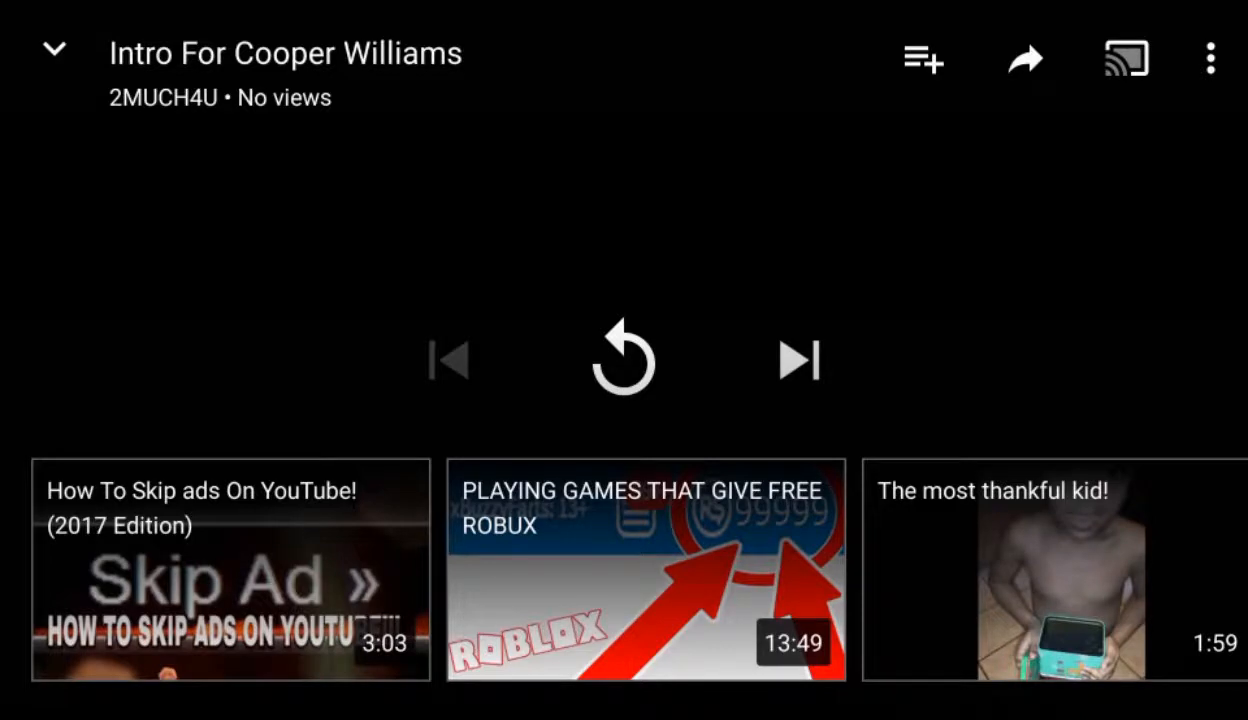